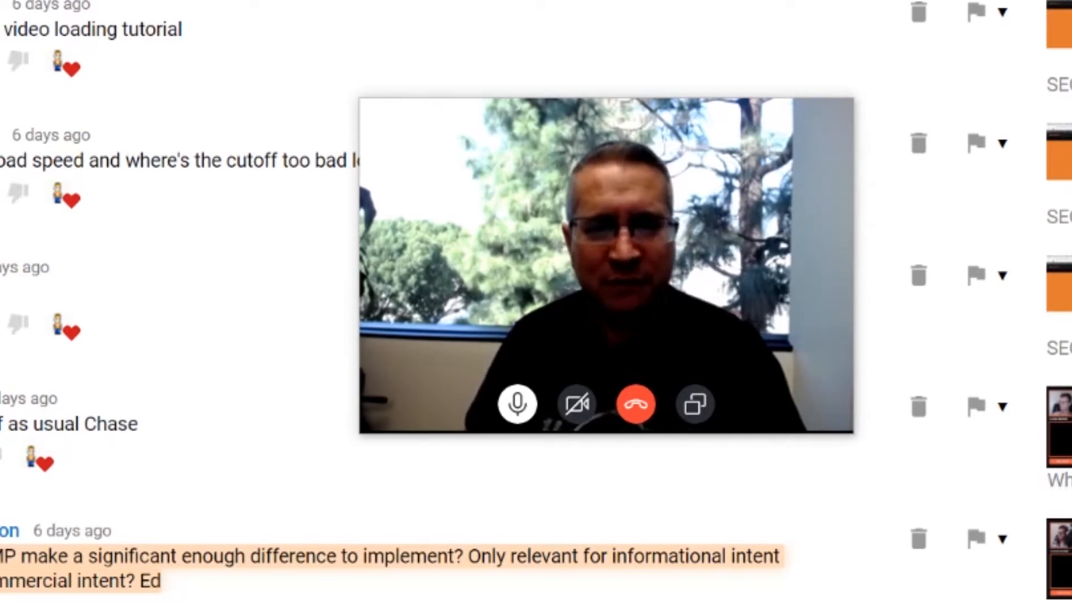
pyautogui.write('Bro what are you branding VS using YouTube Channel which you take')
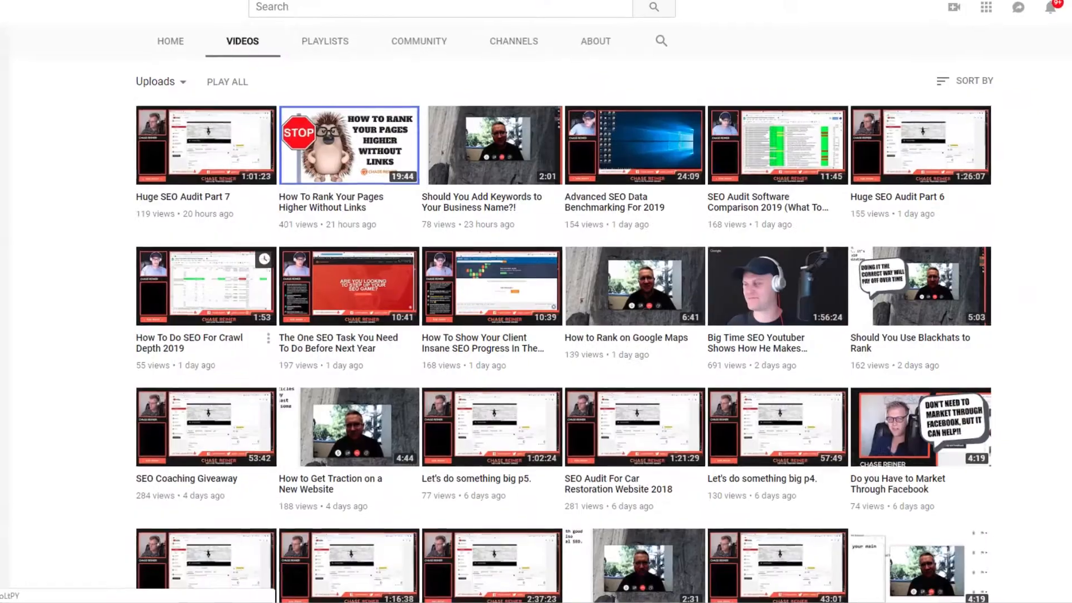
pyautogui.scroll(-3)
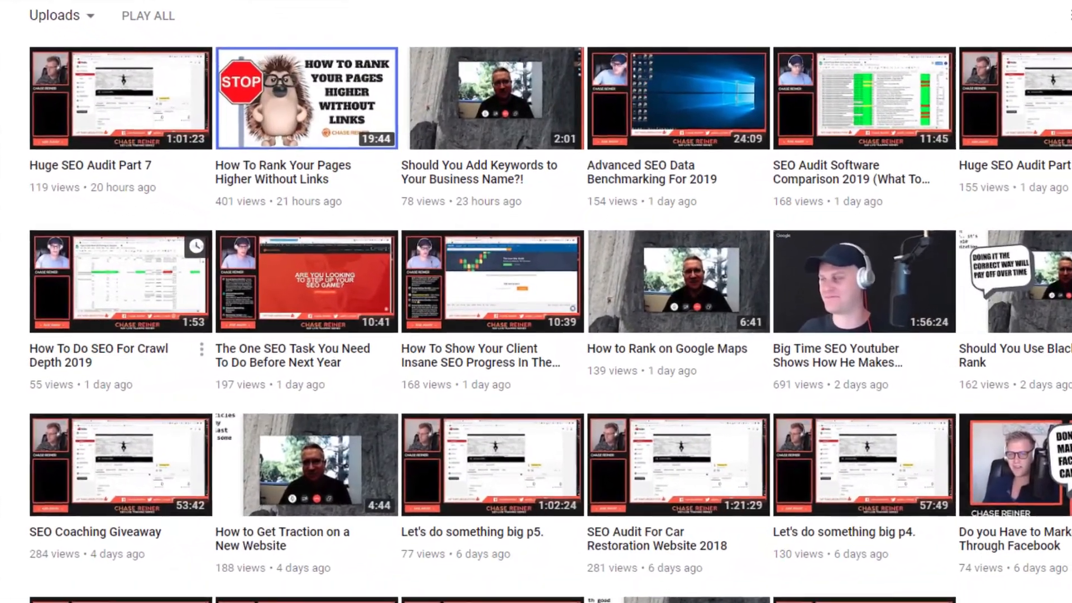